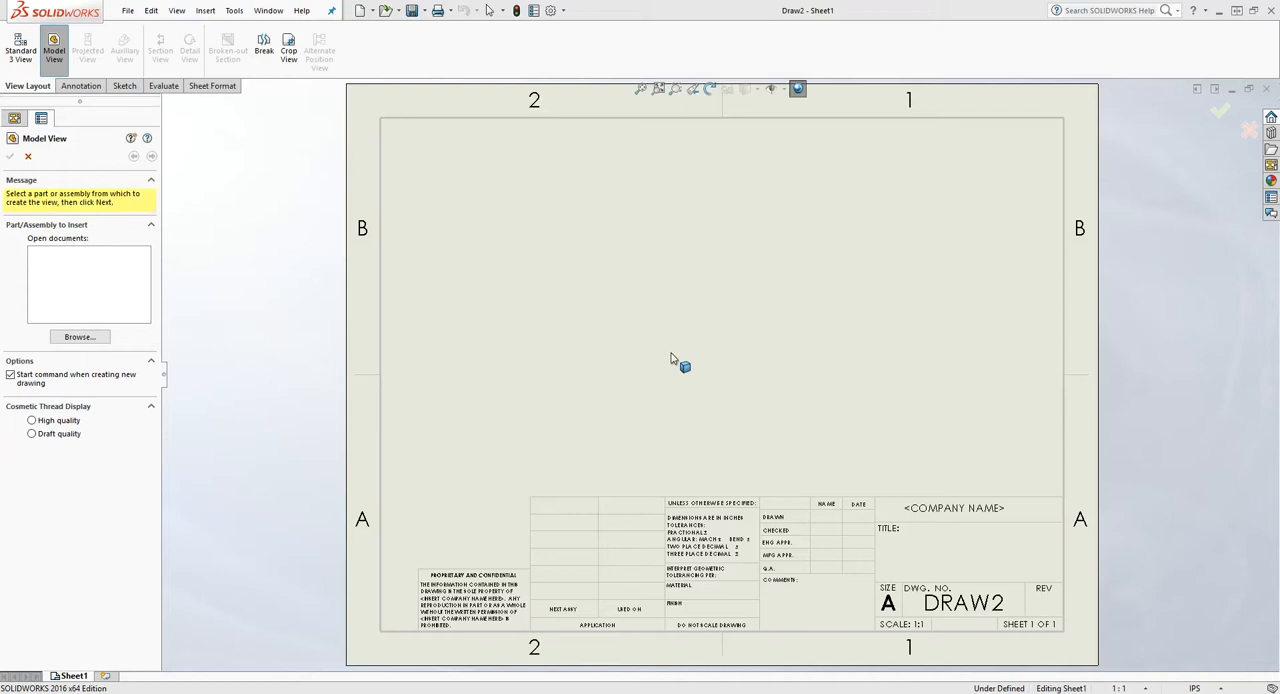
{"action": "mouse_move", "coordinate": [150, 245]}
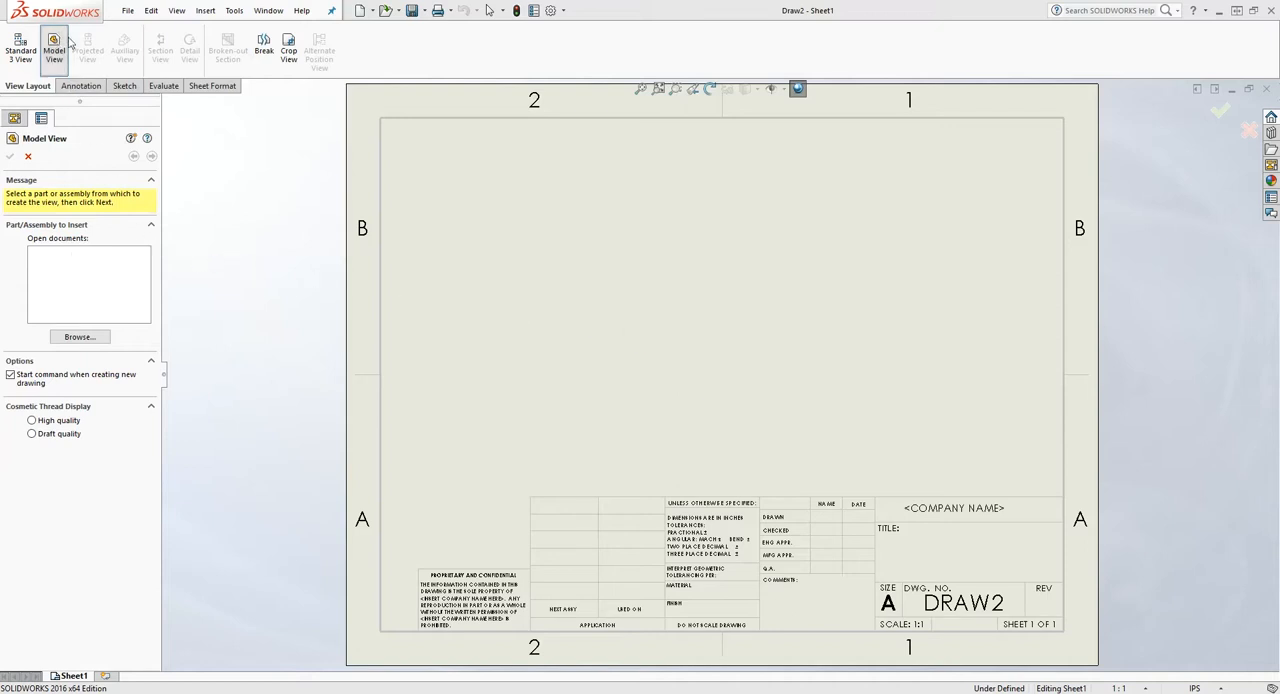
Browse to the Check Valve folder and select the Check Valve assembly.
{"action": "left_click", "coordinate": [79, 336]}
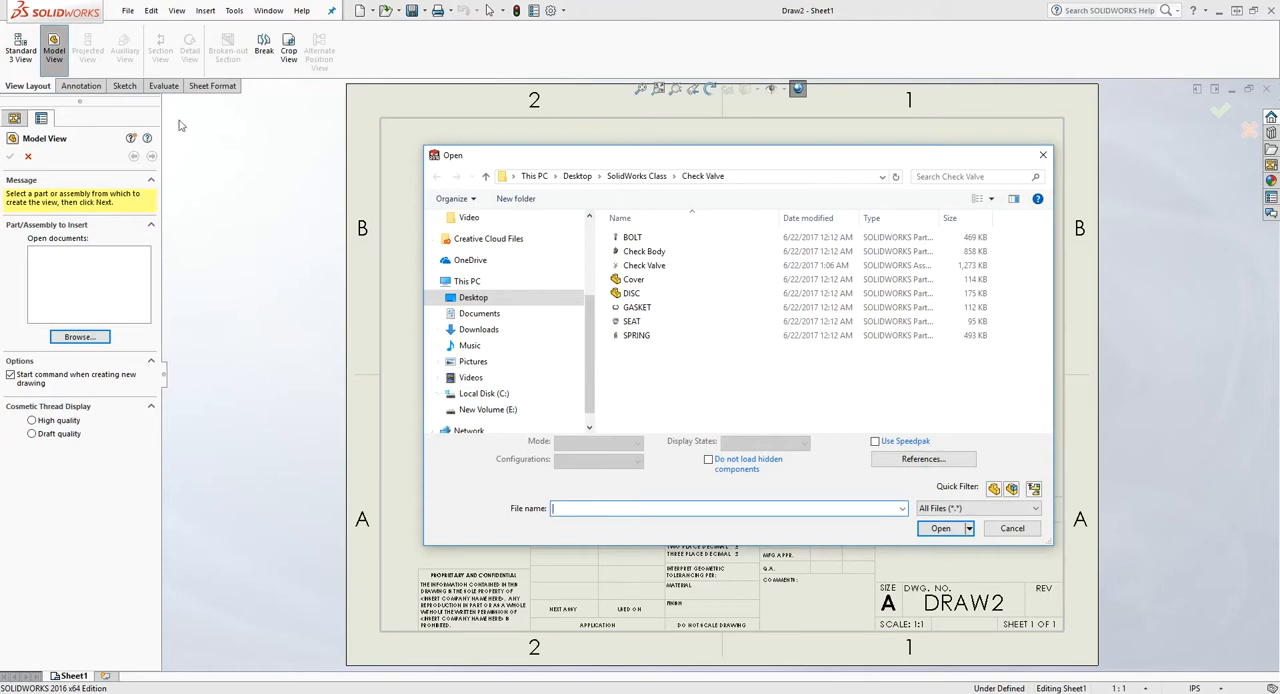
{"action": "mouse_move", "coordinate": [408, 253]}
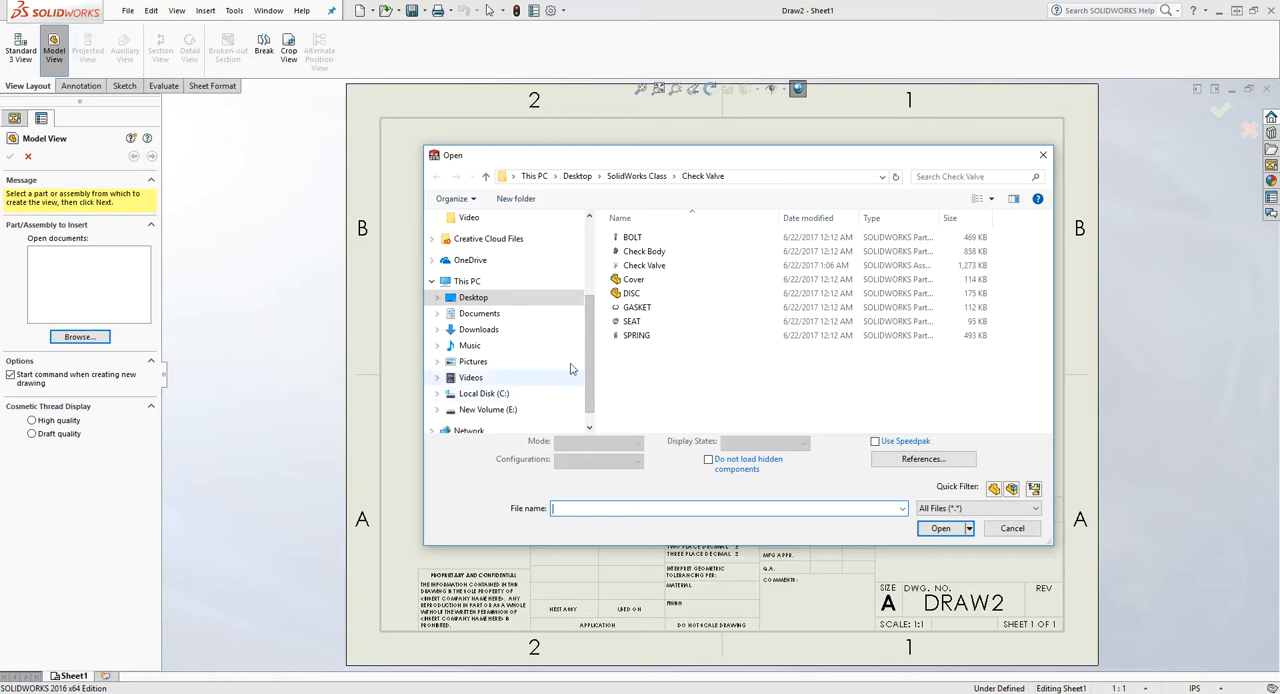
{"action": "mouse_move", "coordinate": [712, 52]}
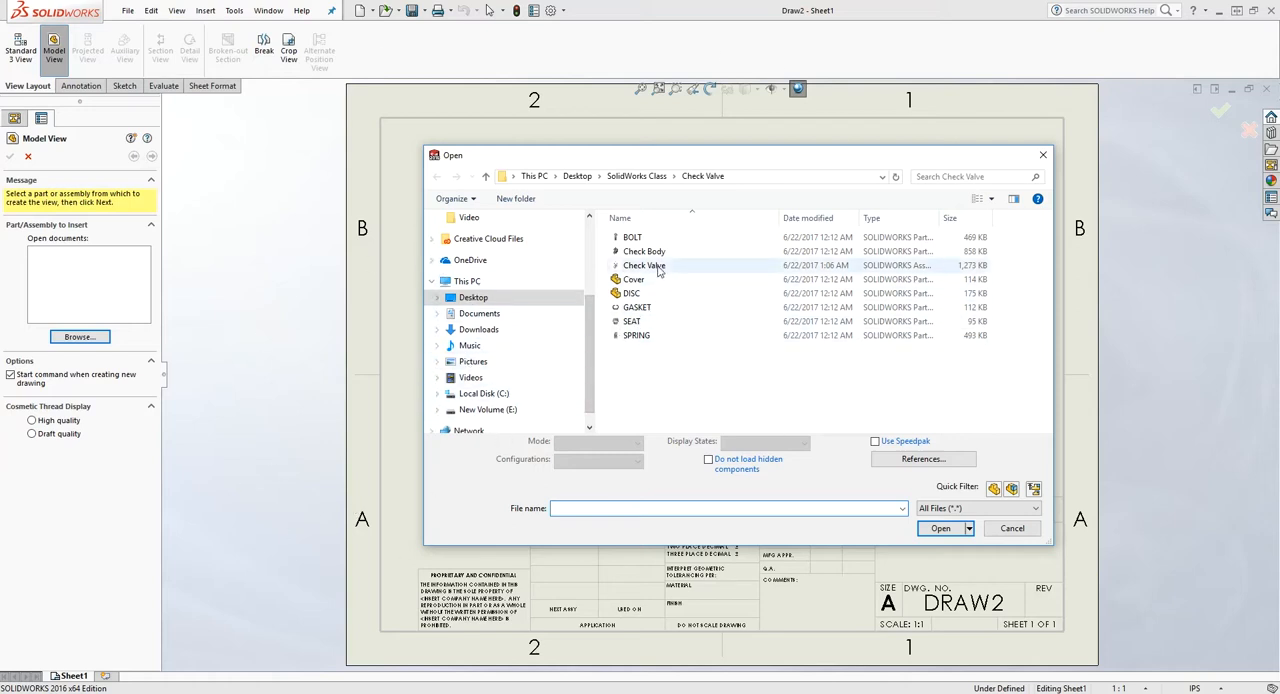
{"action": "left_click", "coordinate": [644, 265]}
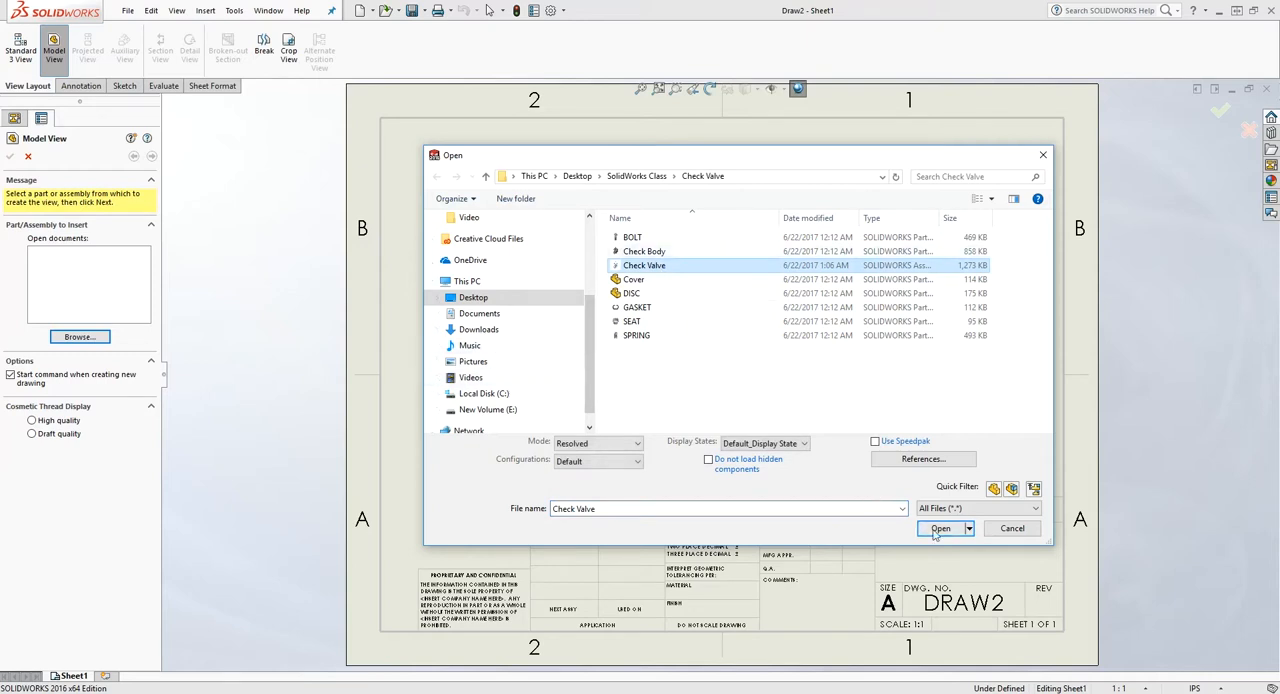
Open the Check Valve assembly into the drawing's Model View.
{"action": "left_click", "coordinate": [939, 528]}
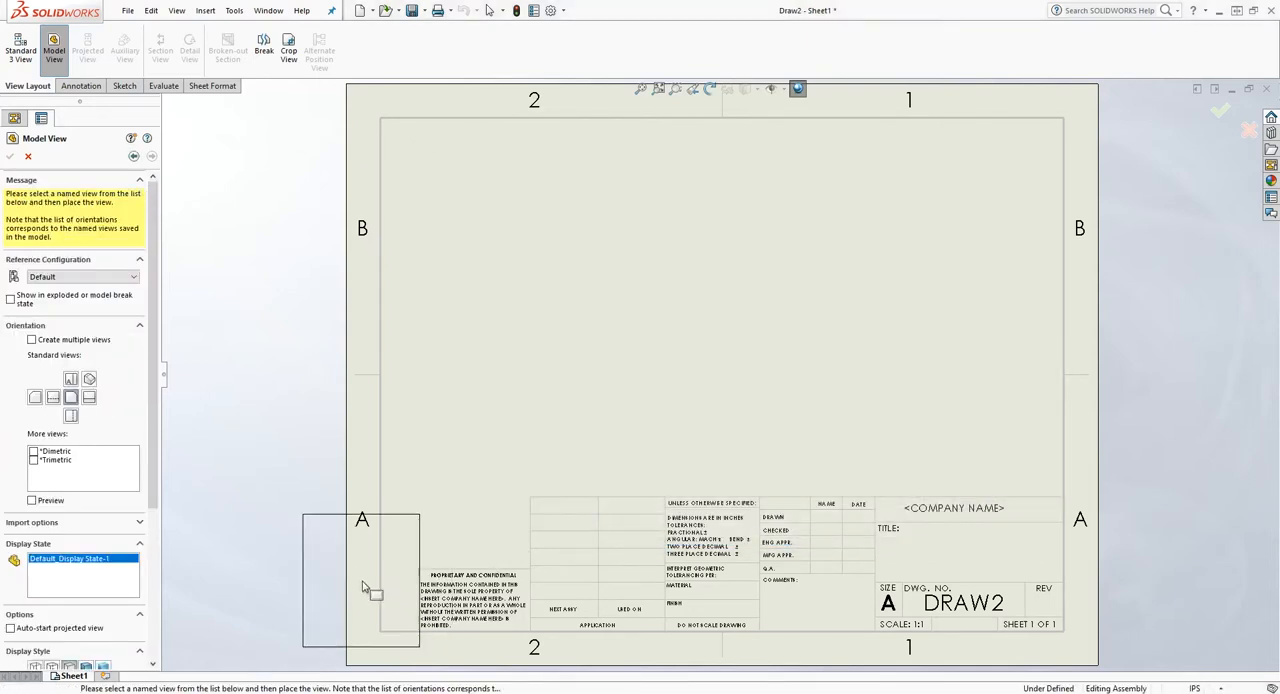
{"action": "mouse_move", "coordinate": [452, 300]}
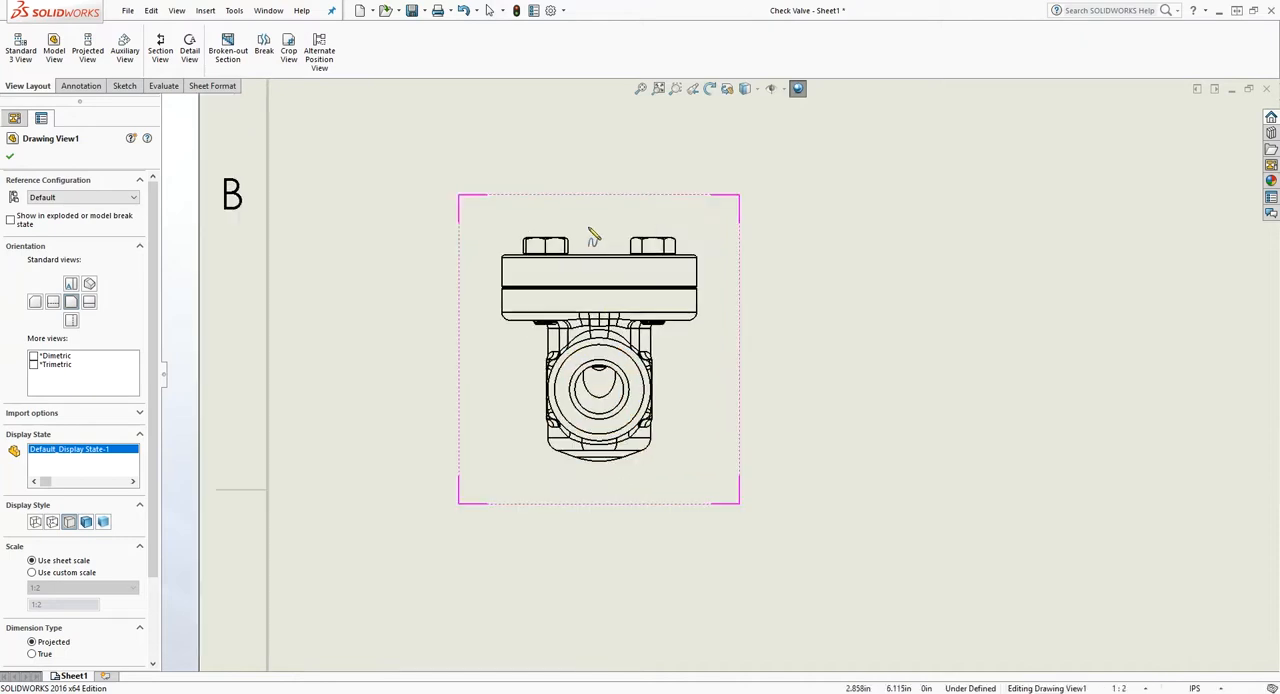
Draw the broken-out section boundary over the valve cover, excluding no components.
{"action": "left_click_drag", "start_coordinate": [598, 350], "coordinate": [606, 372]}
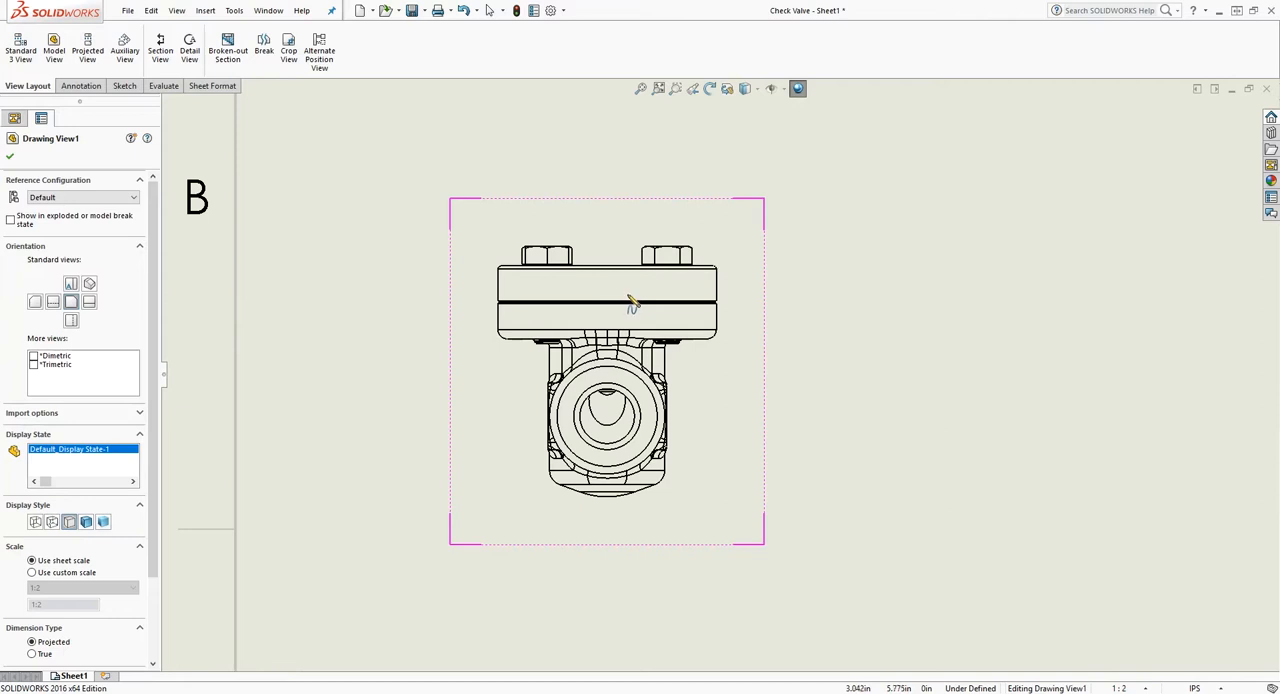
{"action": "mouse_move", "coordinate": [687, 362]}
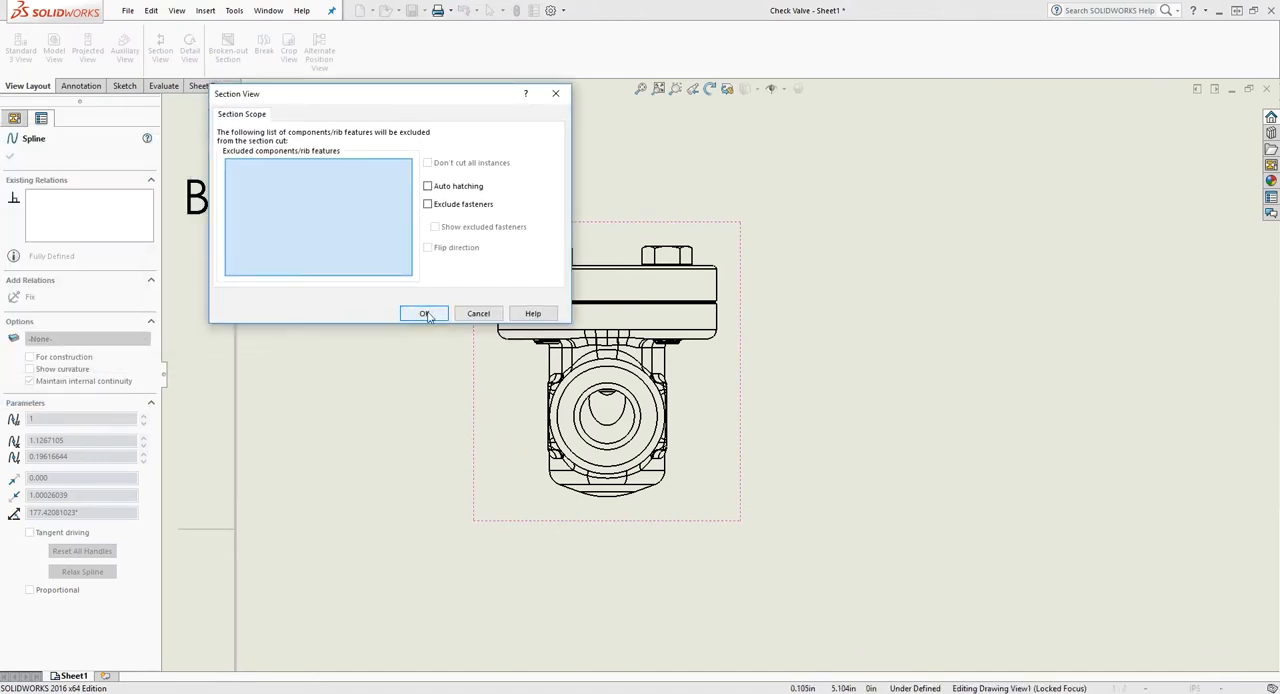
{"action": "left_click", "coordinate": [424, 313]}
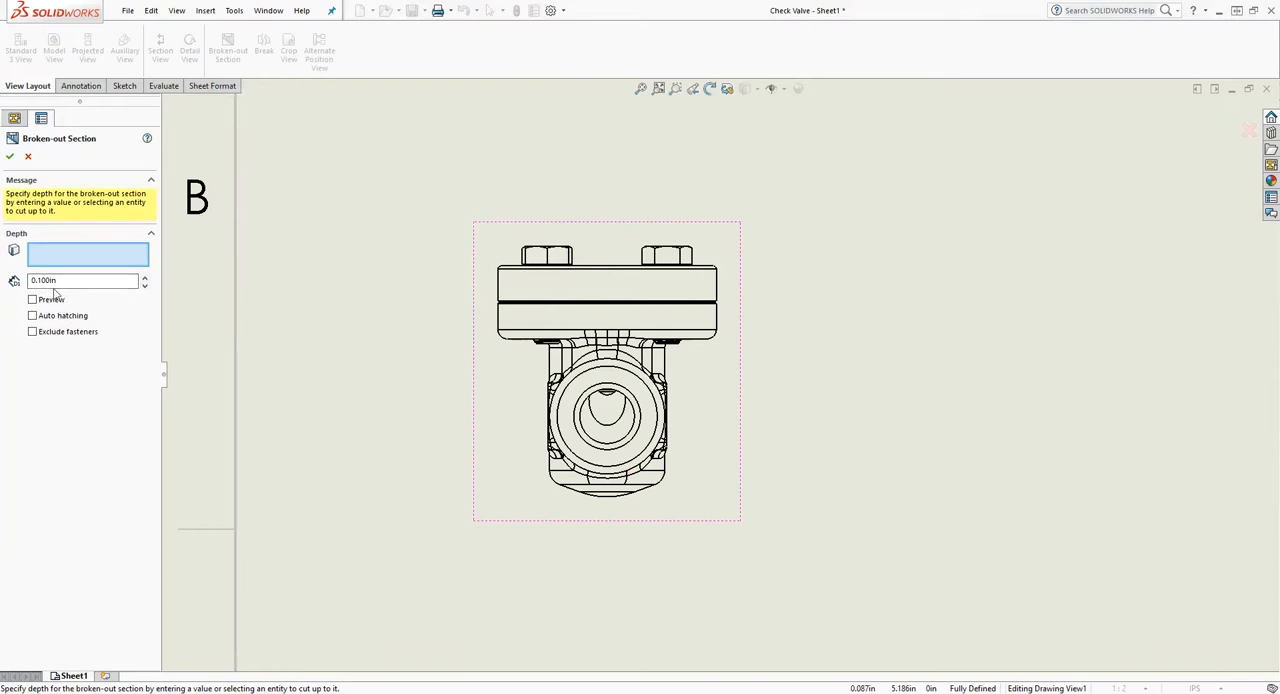
Set the broken-out section depth to 3 and apply it.
{"action": "triple_click", "coordinate": [82, 280]}
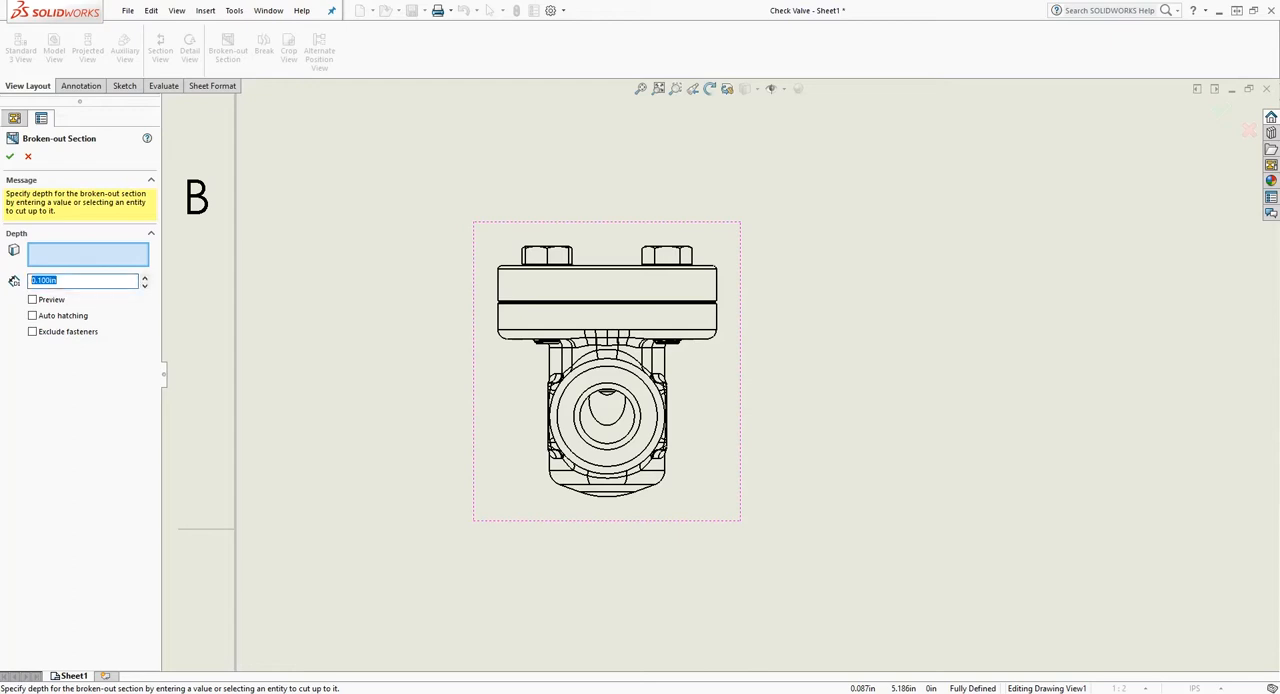
{"action": "type", "text": "3"}
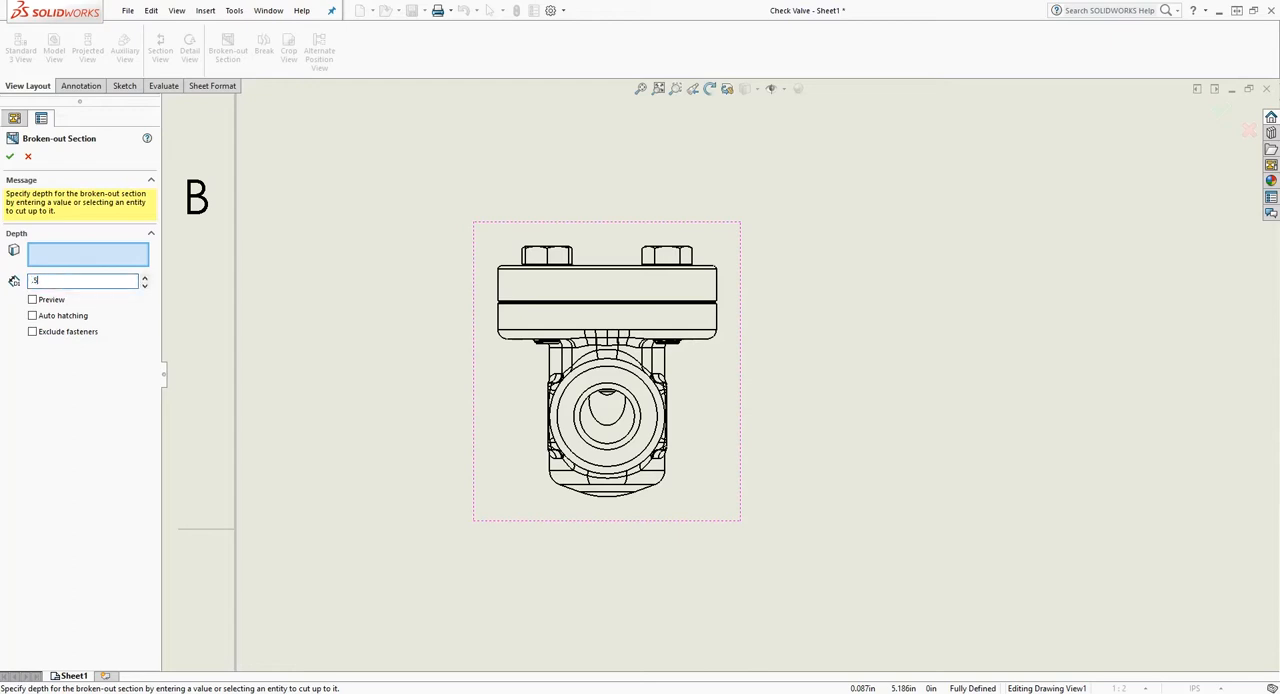
{"action": "left_click", "coordinate": [9, 157]}
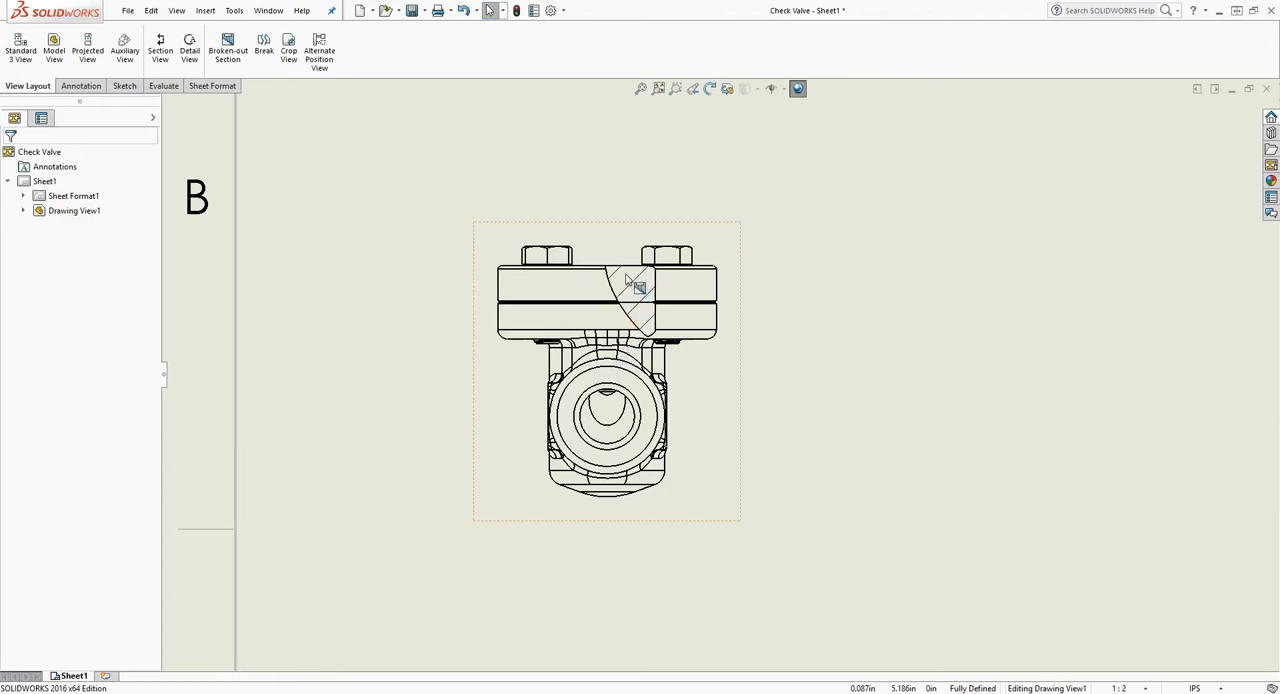
{"action": "mouse_move", "coordinate": [620, 237]}
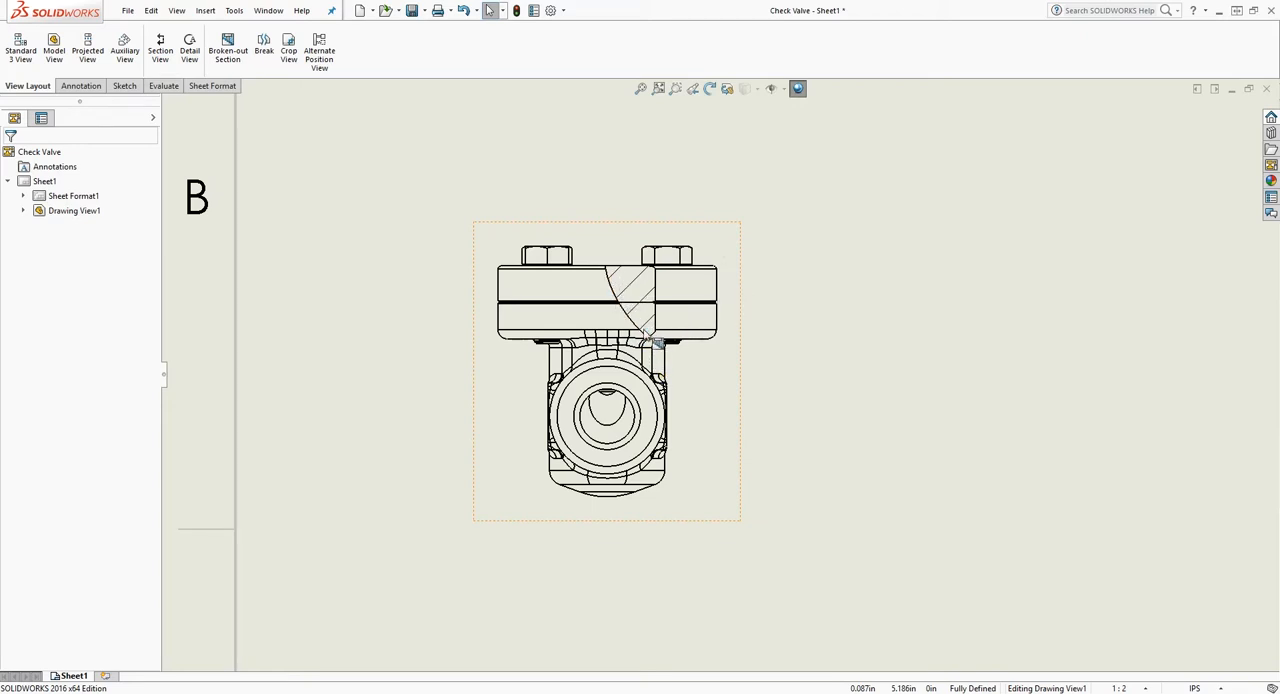
{"action": "mouse_move", "coordinate": [633, 283]}
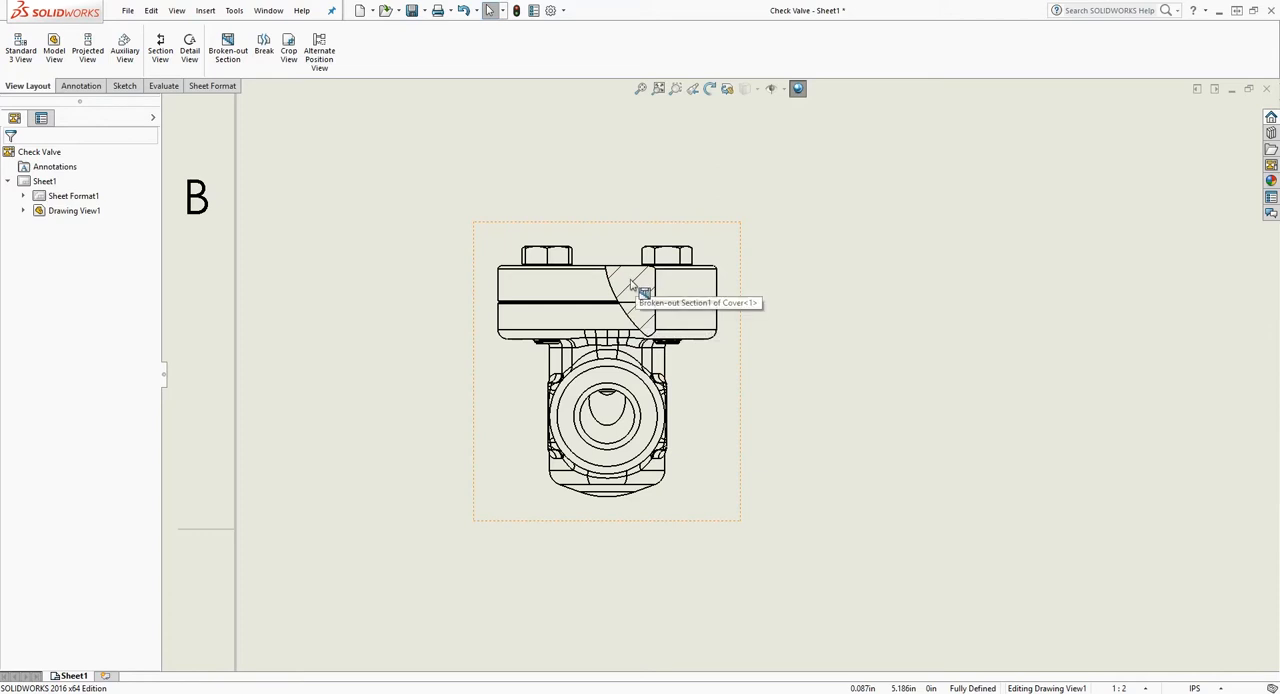
{"action": "mouse_move", "coordinate": [640, 293]}
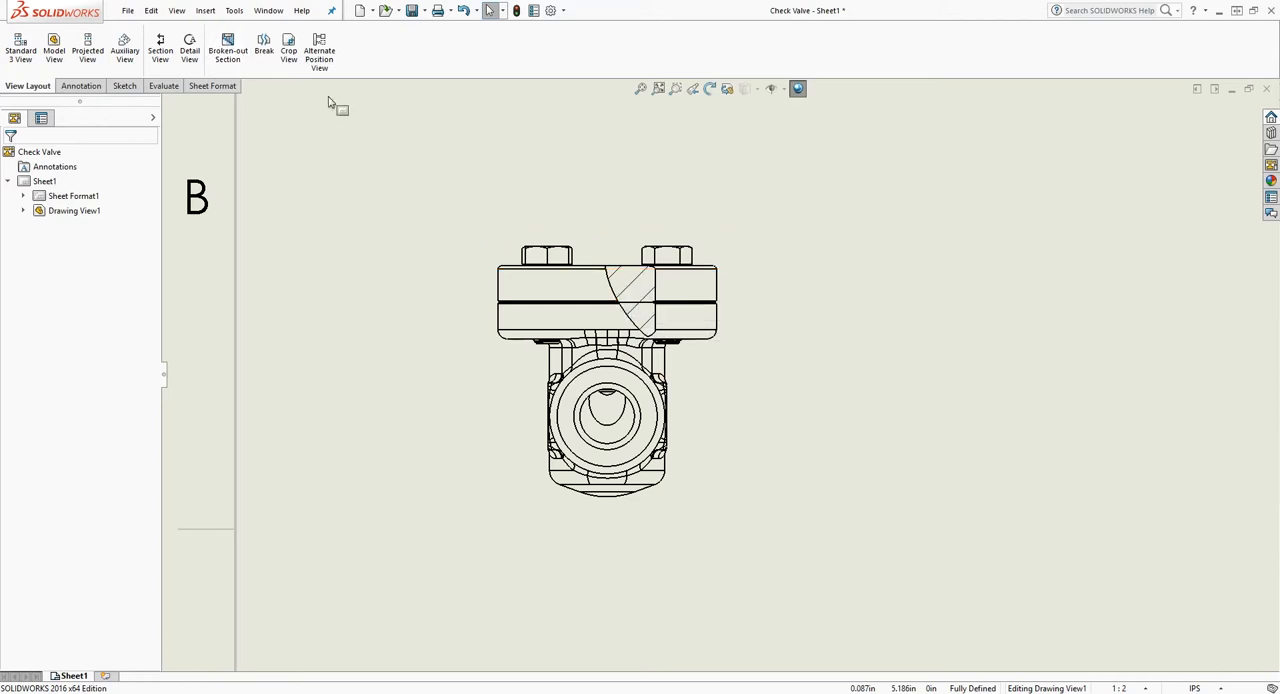
Expand Drawing View1 and right-click Broken-out Section1 for its options.
{"action": "left_click", "coordinate": [607, 317]}
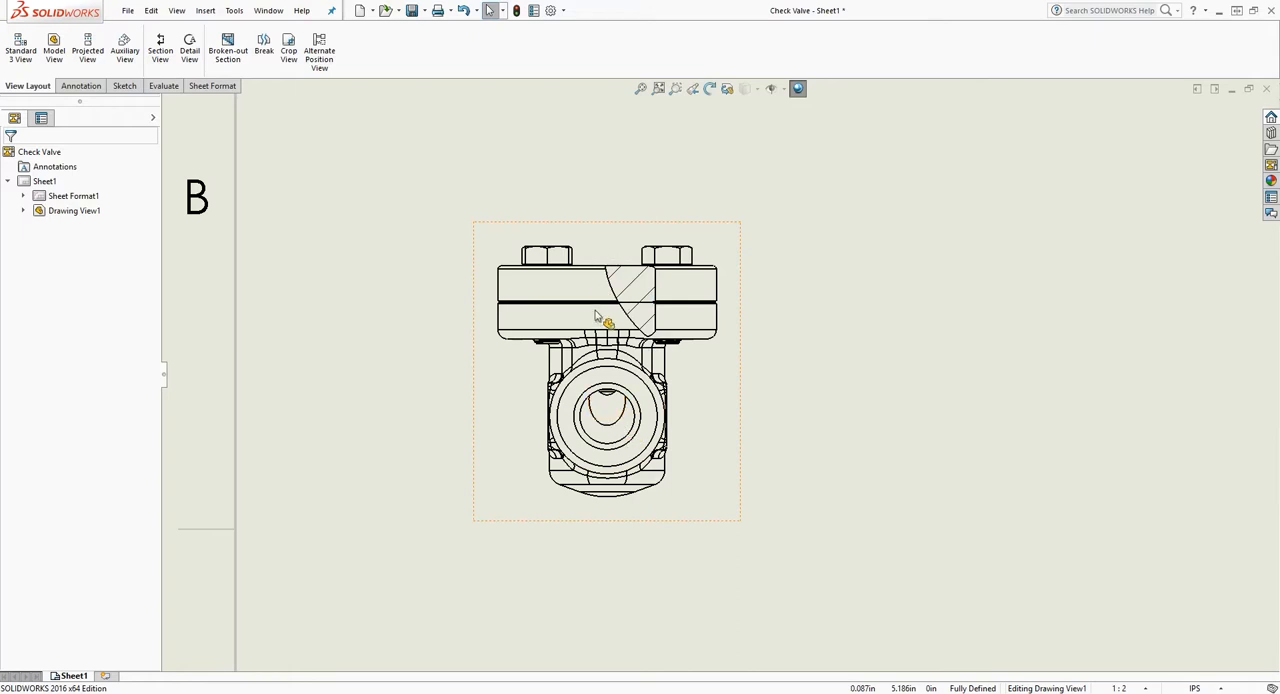
{"action": "mouse_move", "coordinate": [730, 228]}
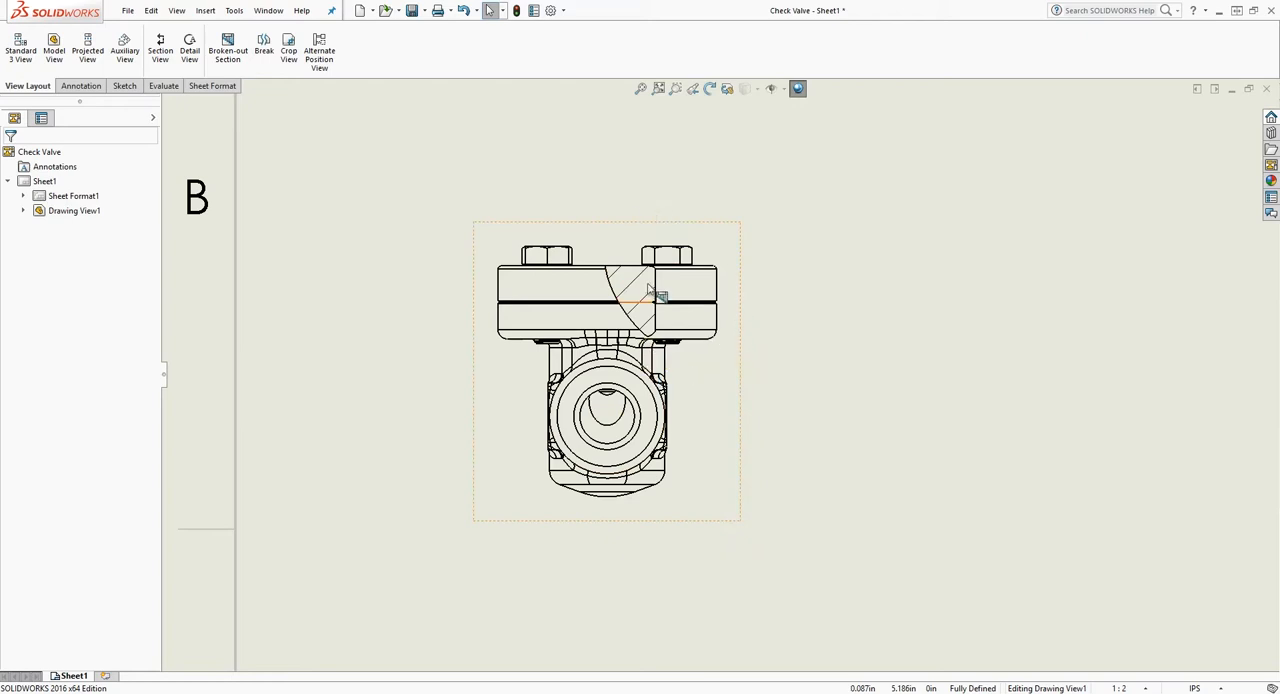
{"action": "left_click", "coordinate": [23, 210]}
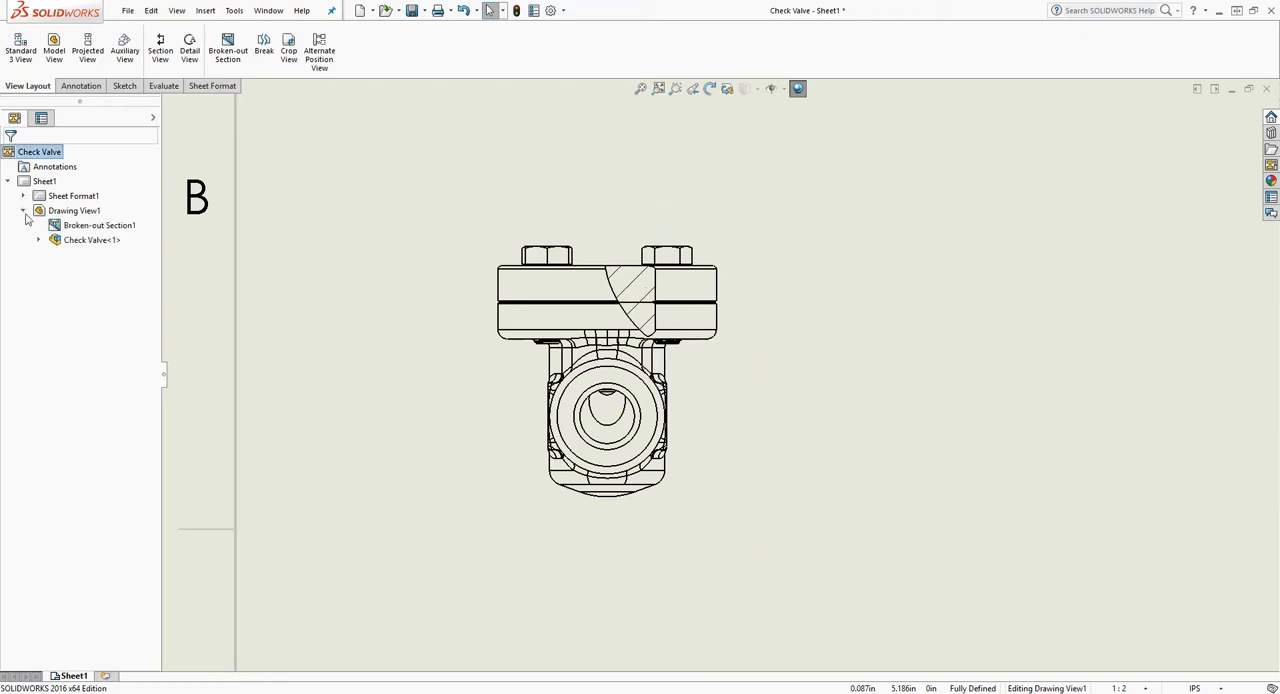
{"action": "right_click", "coordinate": [99, 225]}
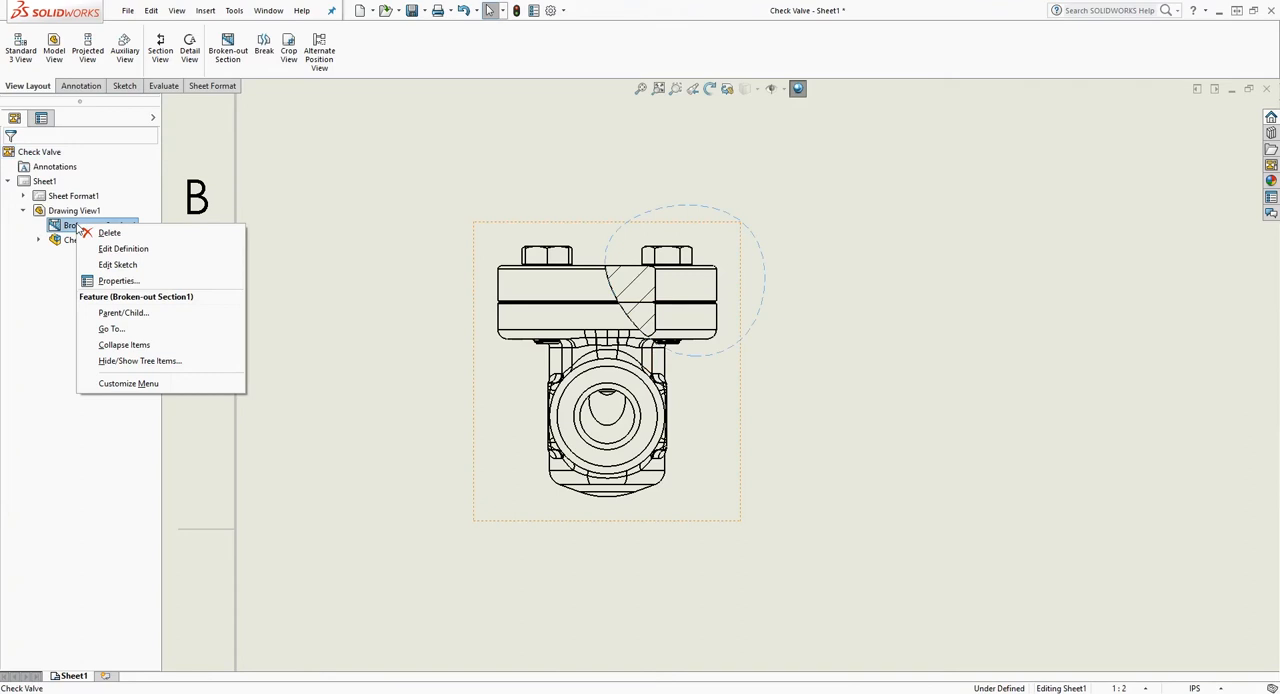
Edit the section sketch, stretching the spline boundary over the right-hand bolt.
{"action": "left_click", "coordinate": [123, 248]}
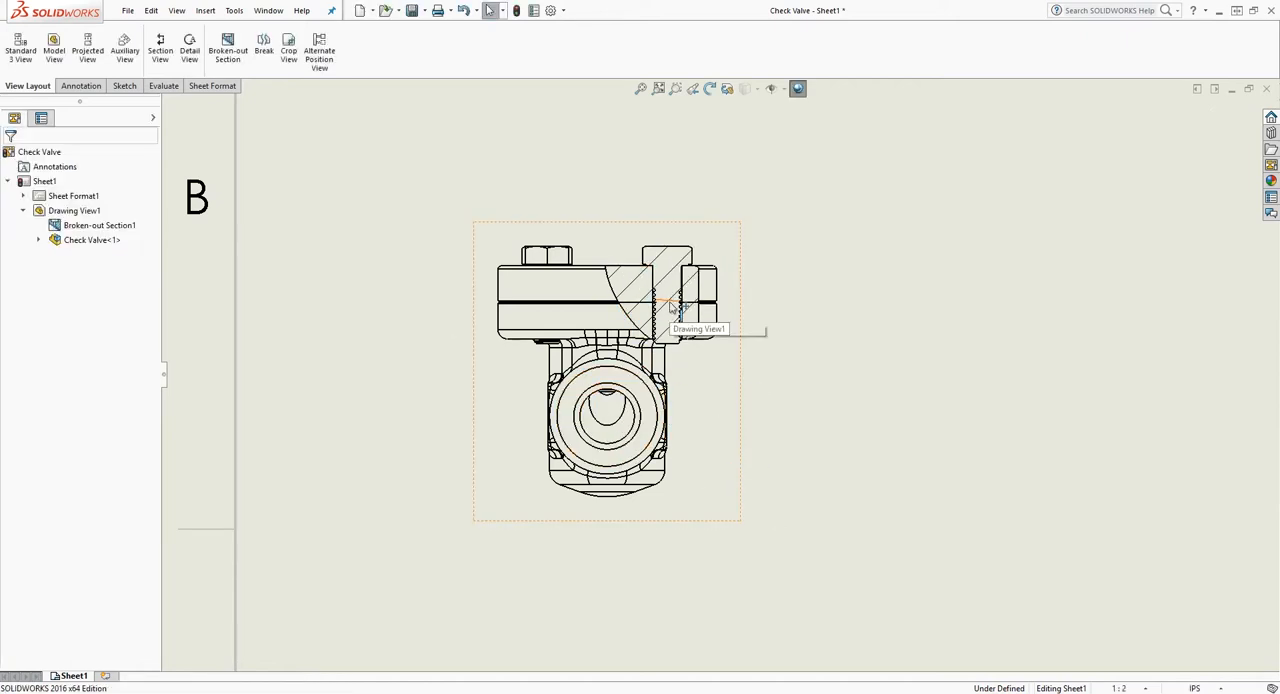
{"action": "mouse_move", "coordinate": [678, 485]}
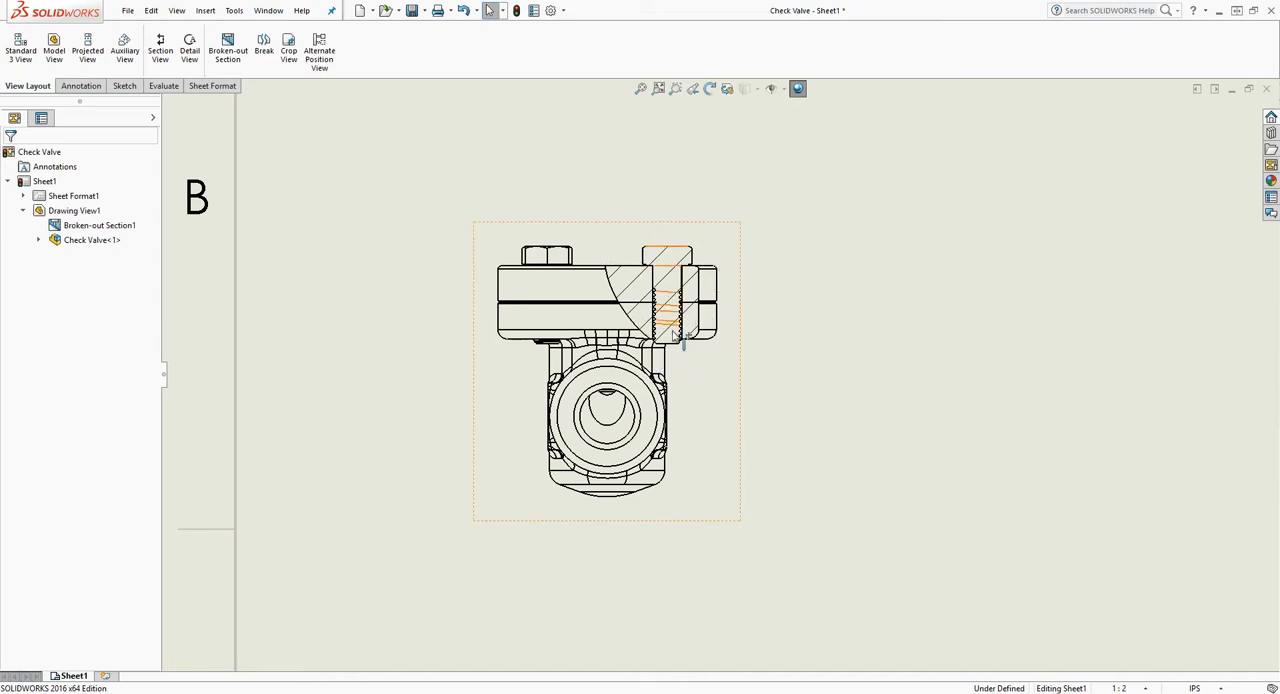
{"action": "left_click_drag", "start_coordinate": [607, 373], "coordinate": [634, 397]}
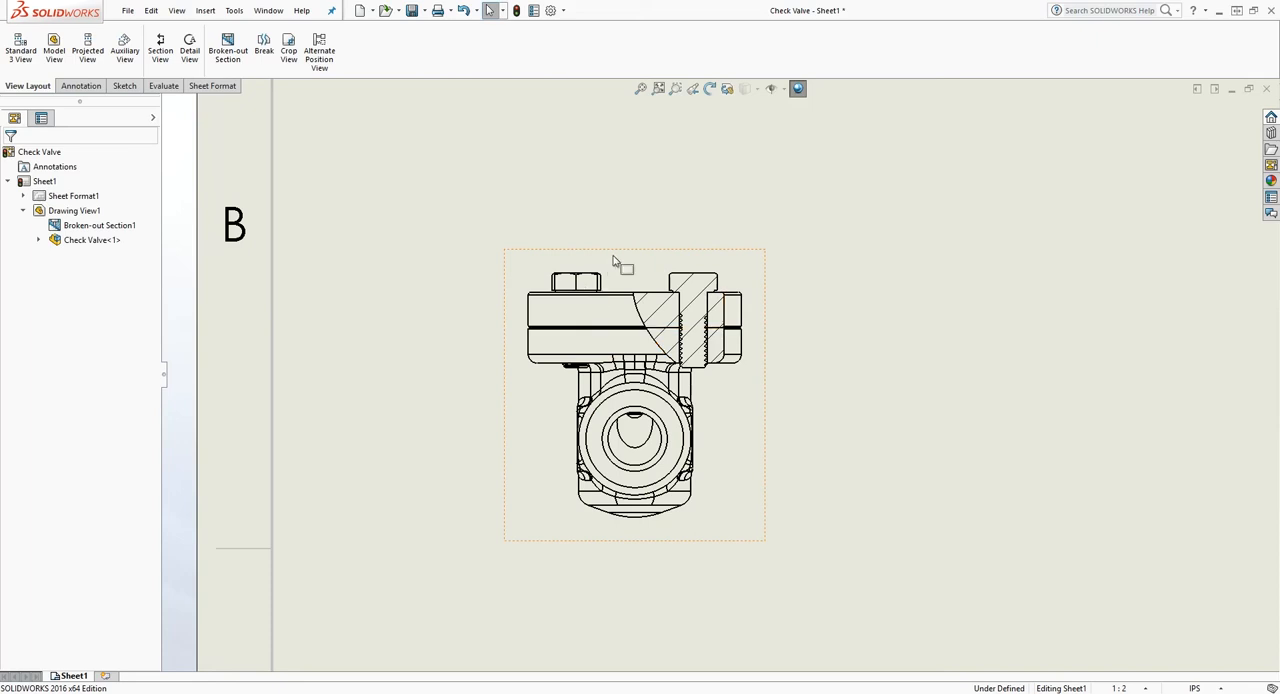
{"action": "mouse_move", "coordinate": [695, 262]}
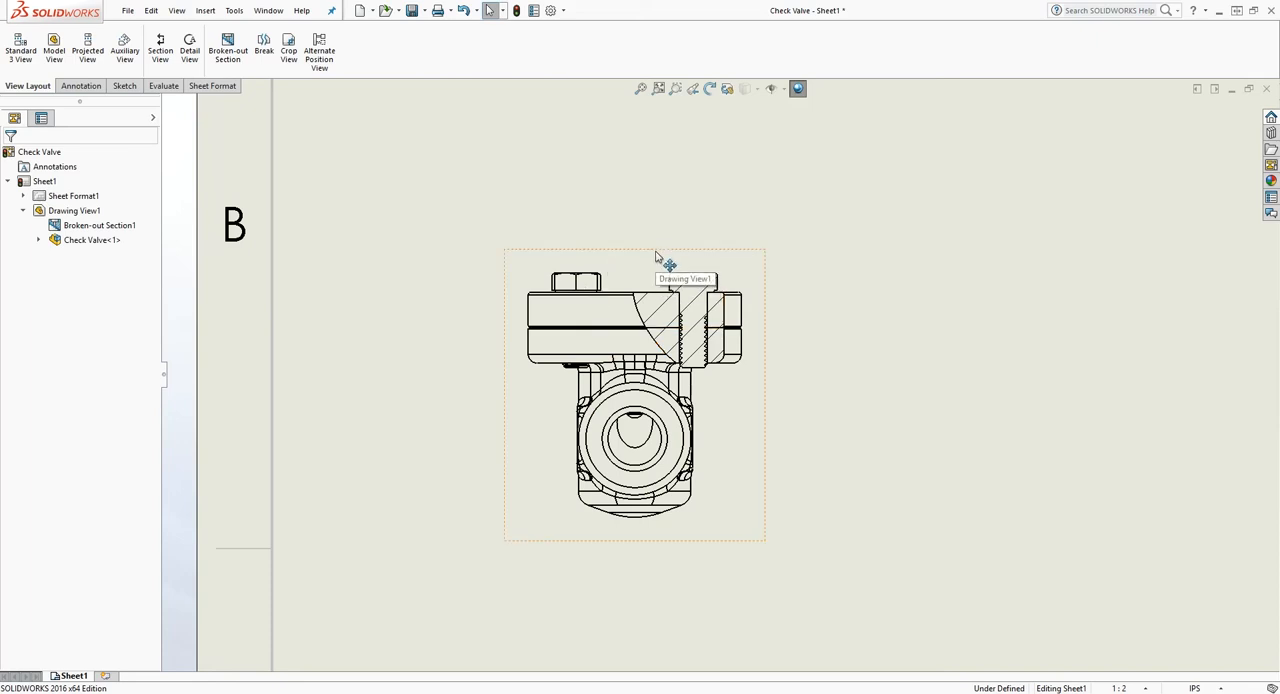
{"action": "mouse_move", "coordinate": [700, 263]}
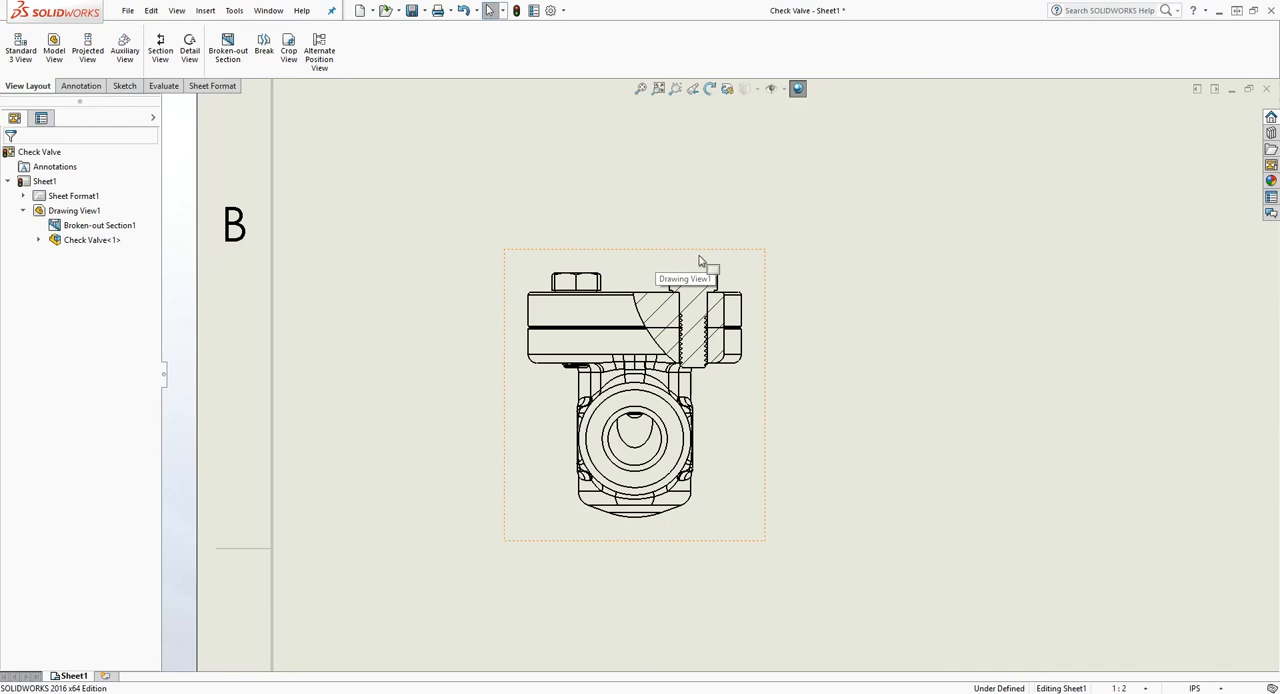